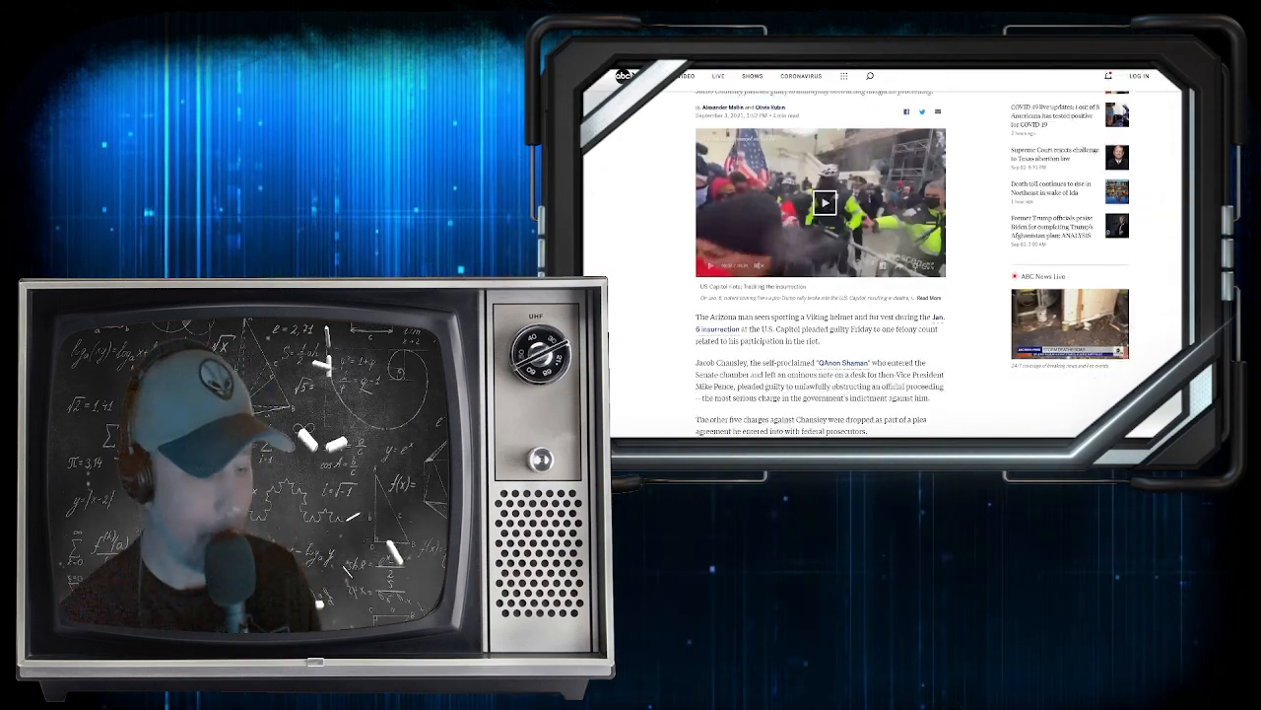
Scroll the Forbes Chrome-warning article to the Chrome logo photo and opening paragraph
scroll("down", 3)
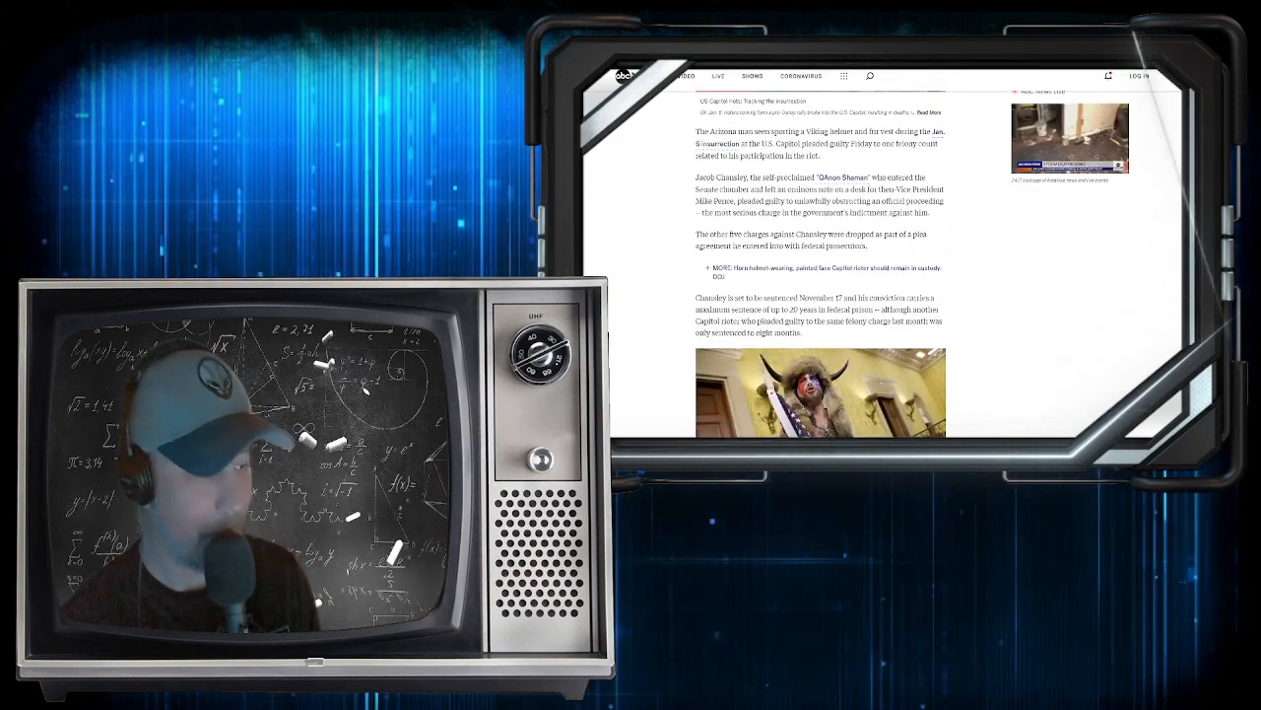
scroll("down", 3)
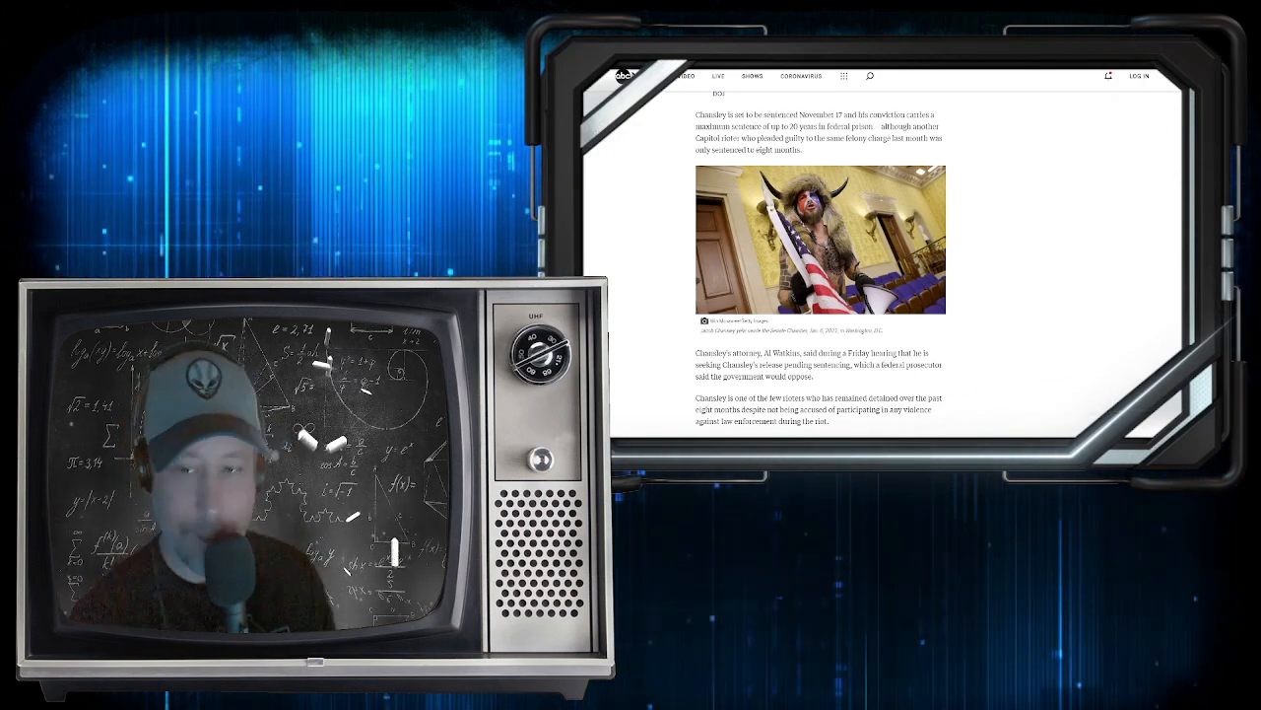
scroll("down", 3)
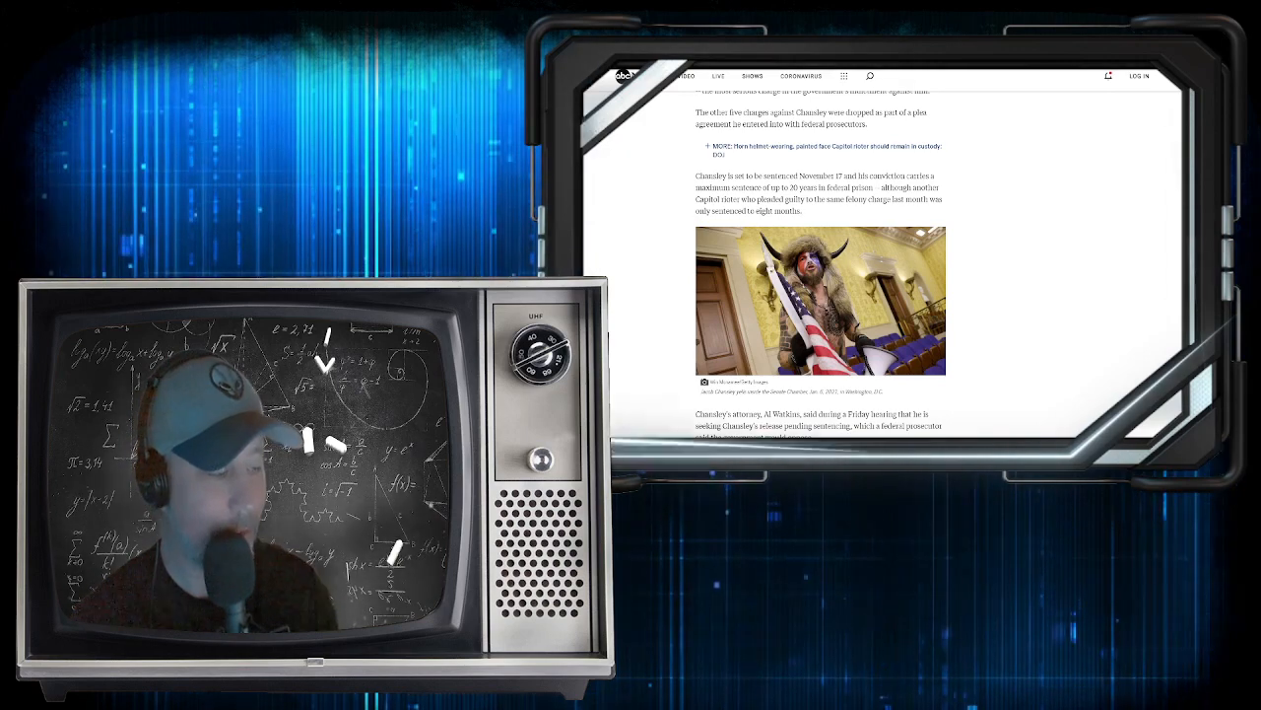
scroll("up", 3)
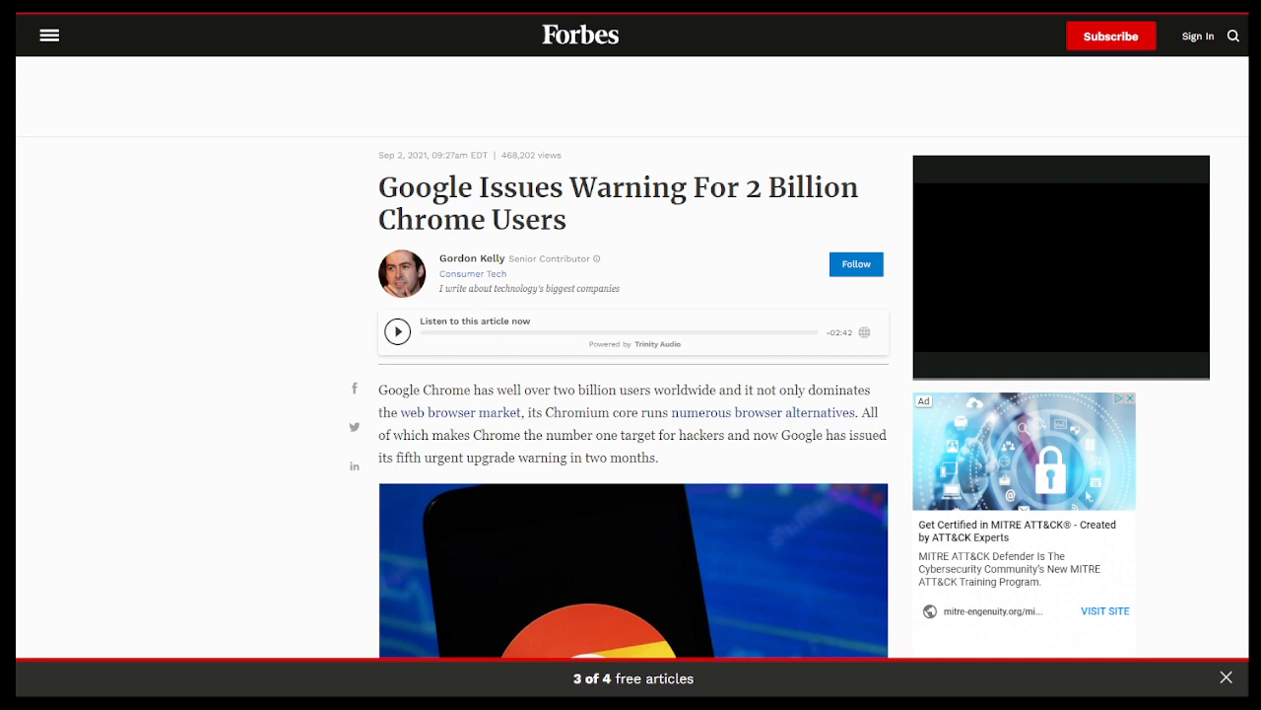
scroll("down", 3)
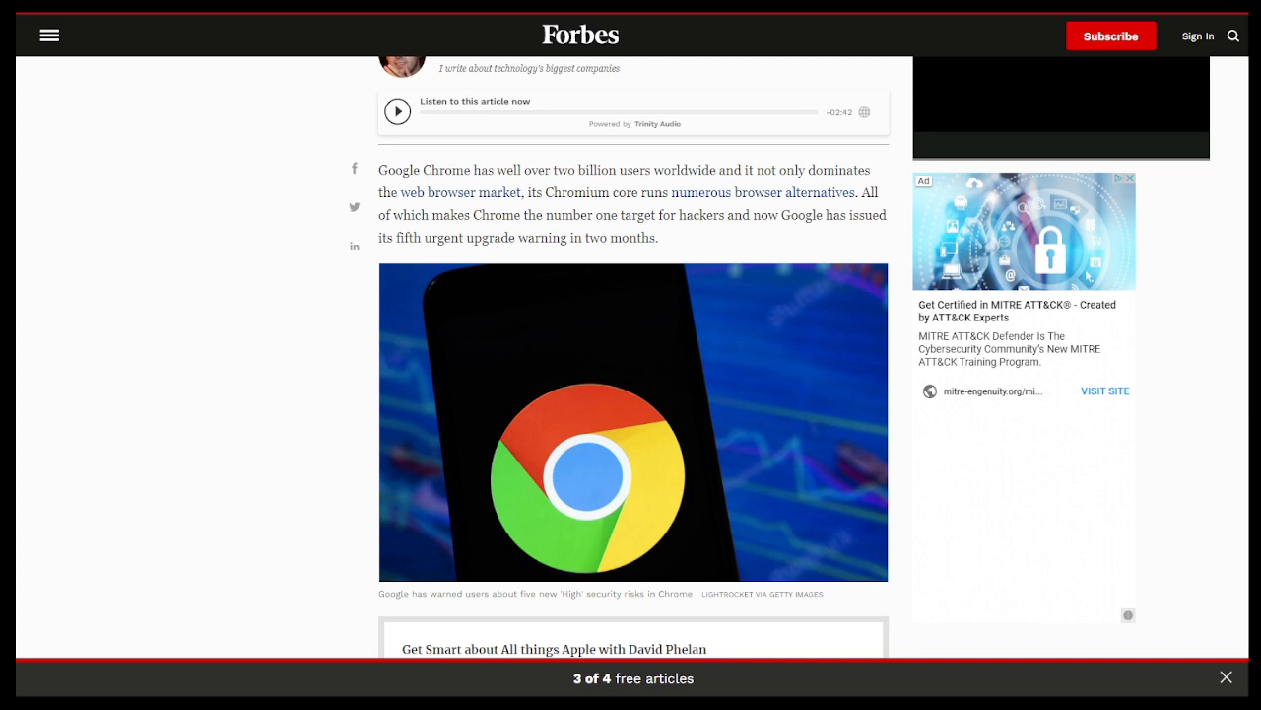
scroll("down", 3)
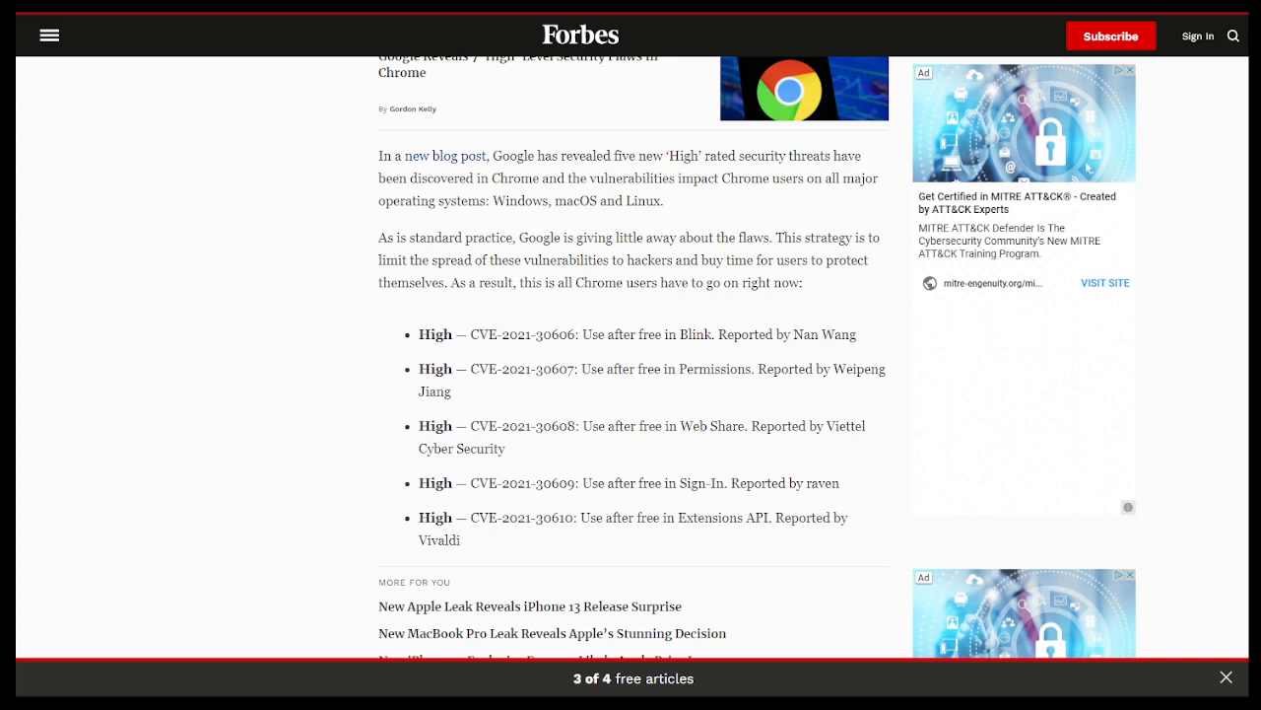
left_click_drag(418, 335, 461, 540)
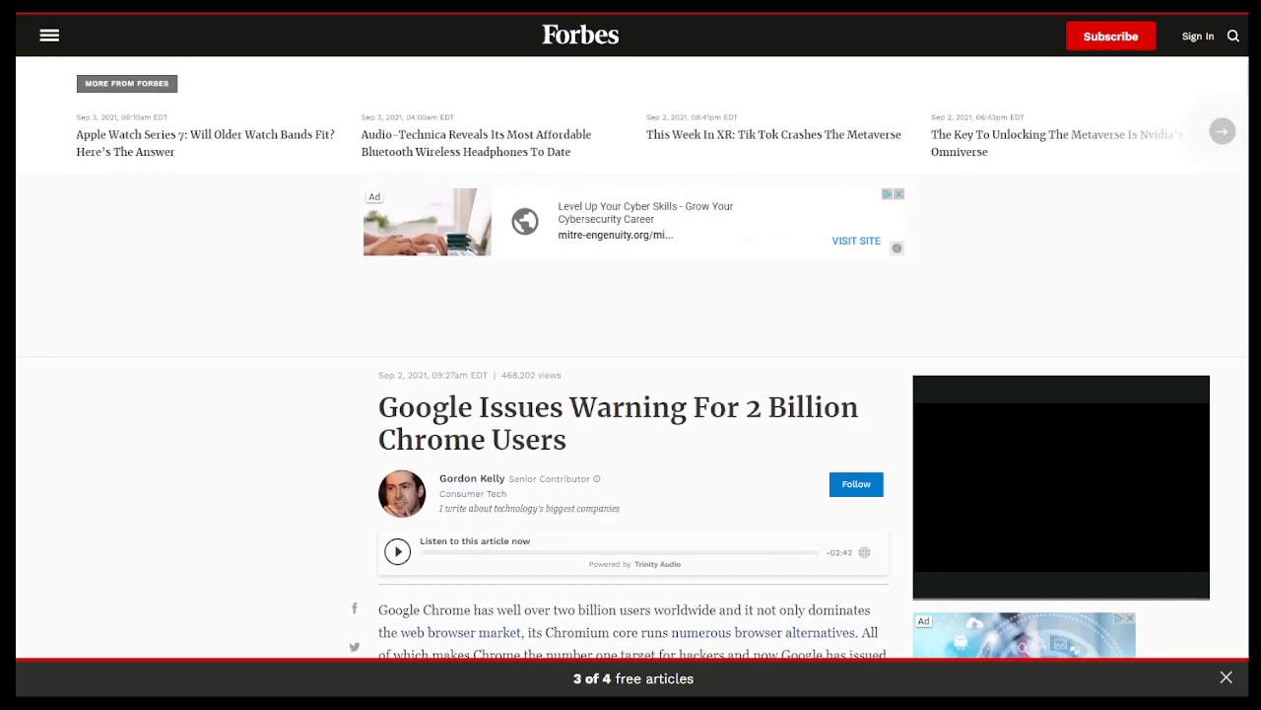
scroll("down", 3)
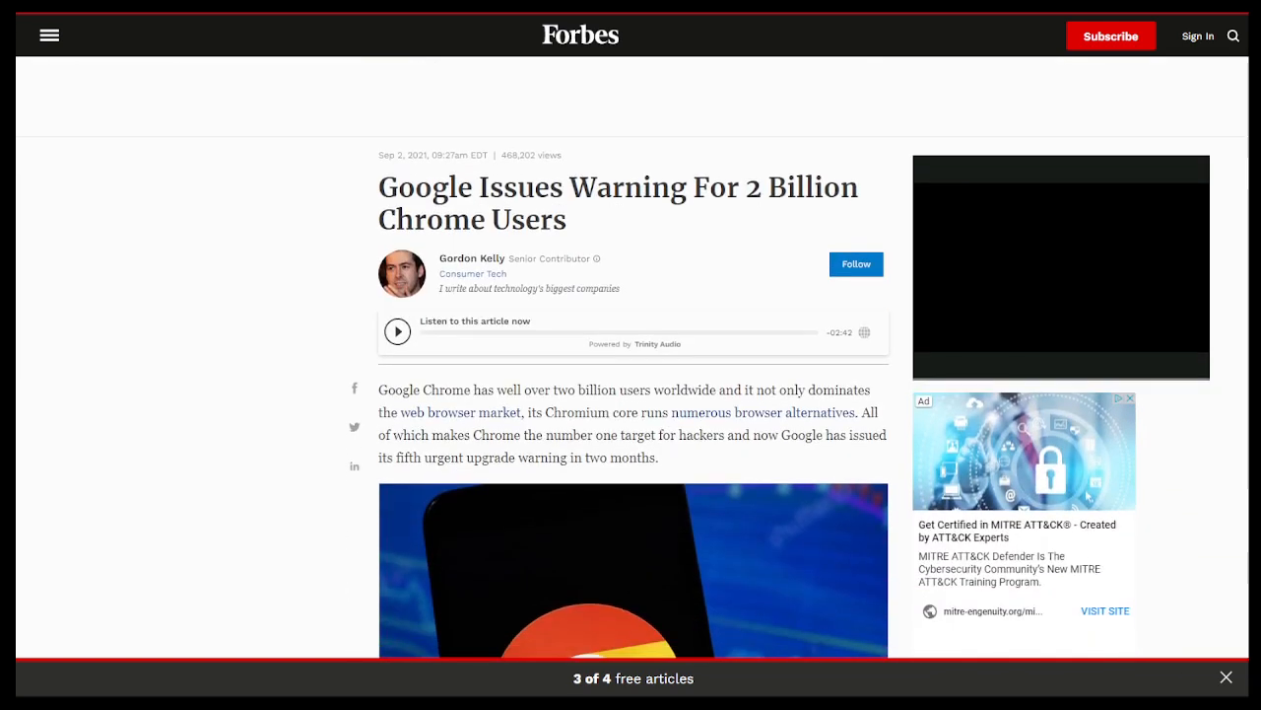